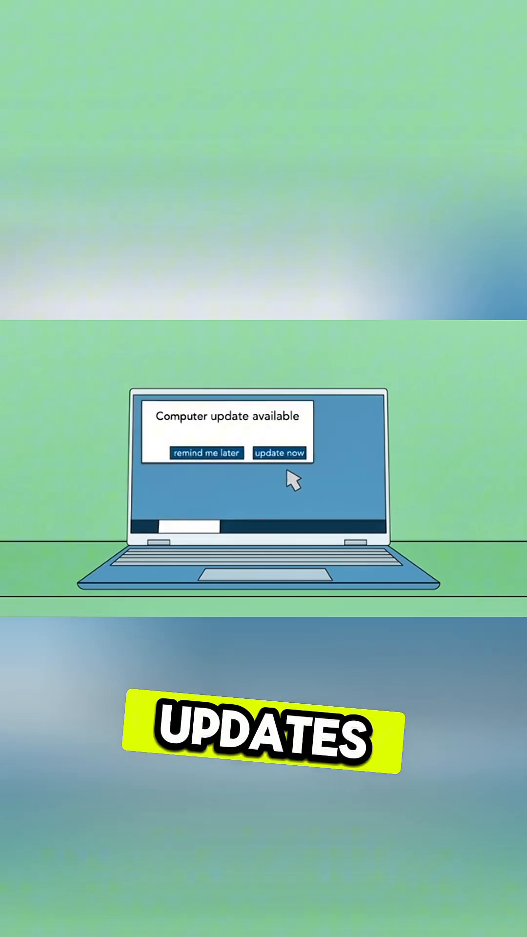
Step: Install the pending update now and turn Storage Sense on in the Configure Storage Sense window
left_click(279, 453)
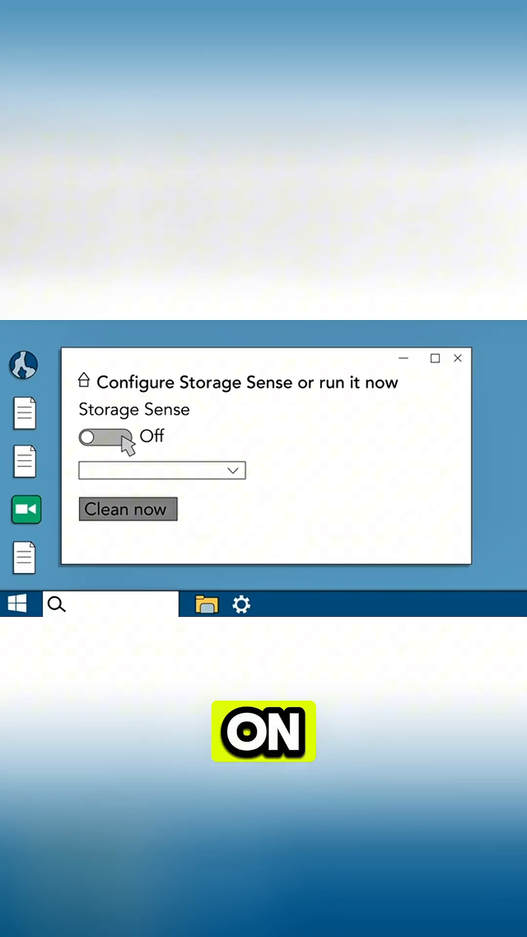
left_click(103, 437)
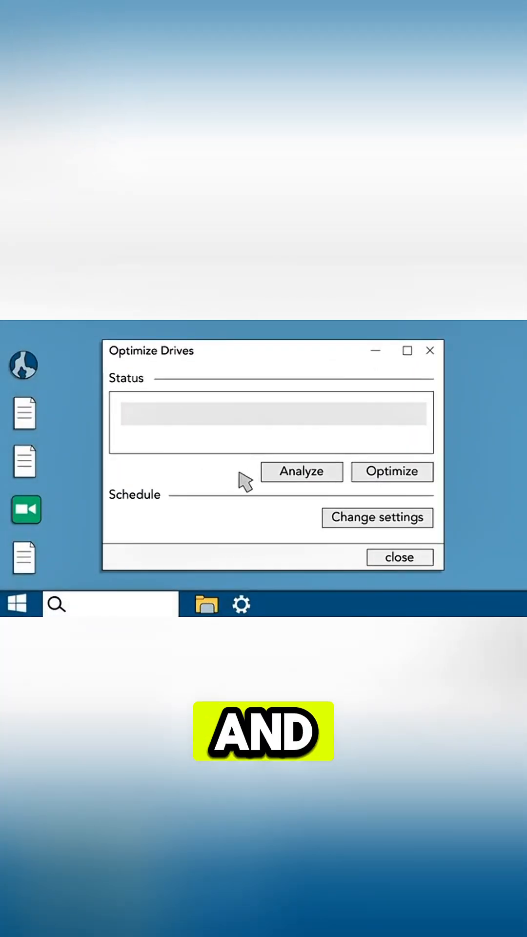
Step: Start the drive optimization and let it run to 91% complete
left_click(393, 471)
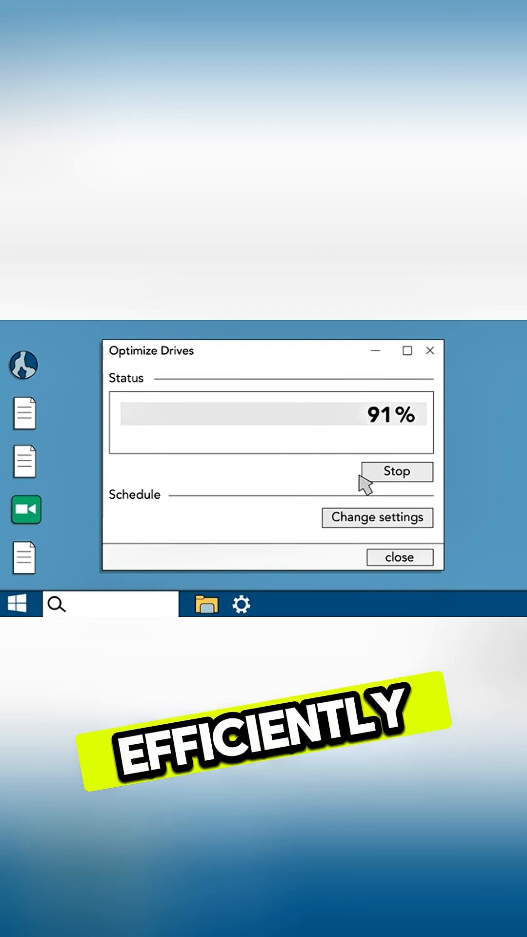
left_click(377, 518)
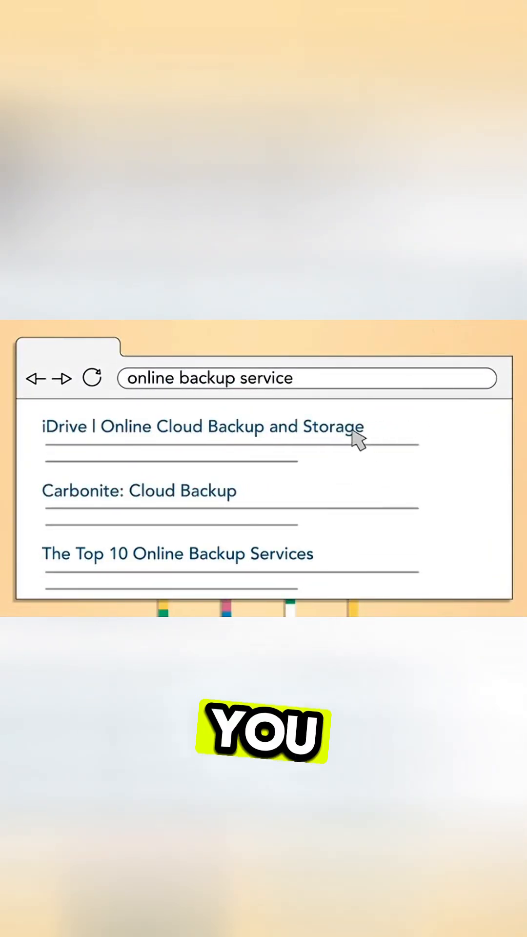
Step: Open the 'iDrive | Online Cloud Backup and Storage' result from the 'online backup service' search
left_click(201, 426)
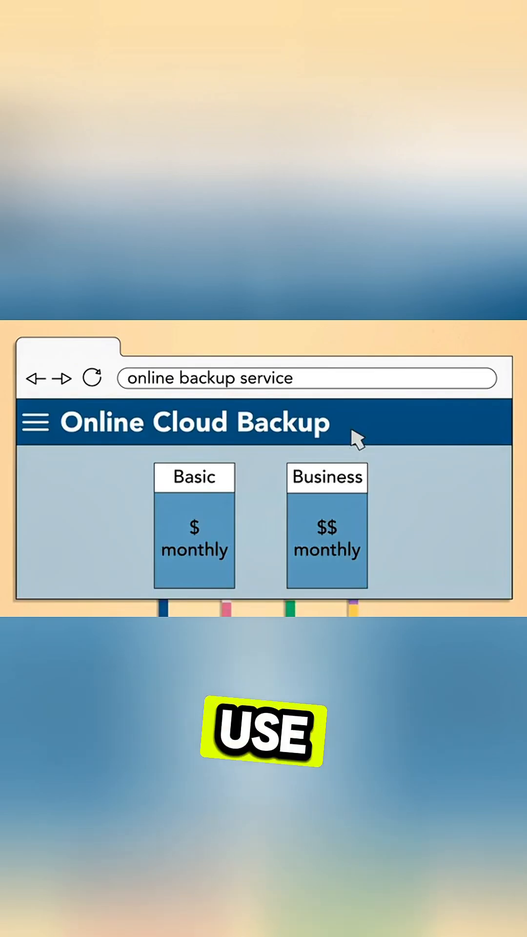